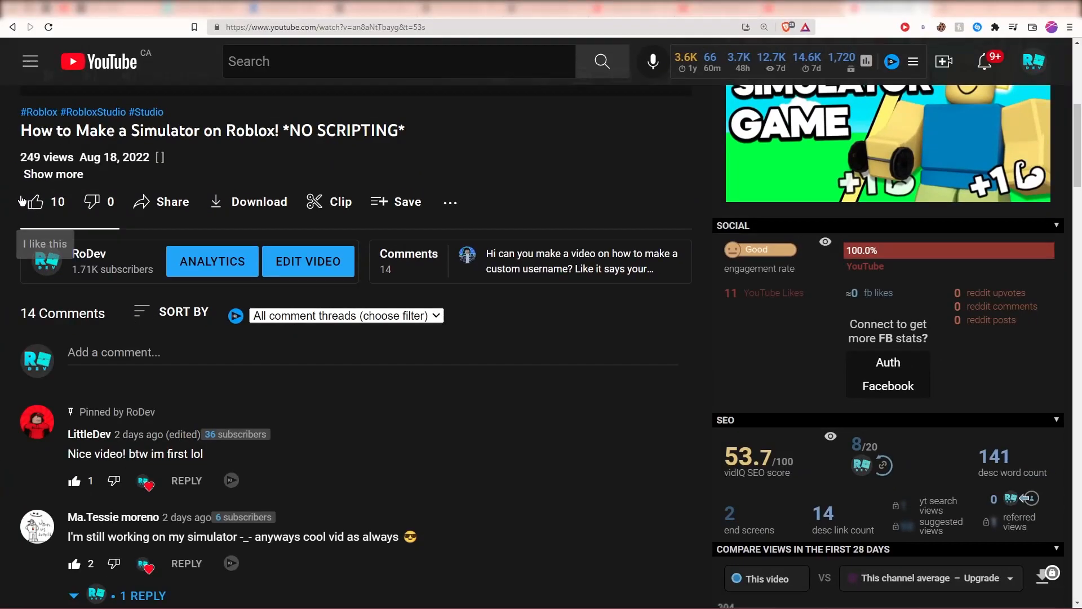
Move the Group Rank Nametag script from its model into ServerScriptService.
click(53, 173)
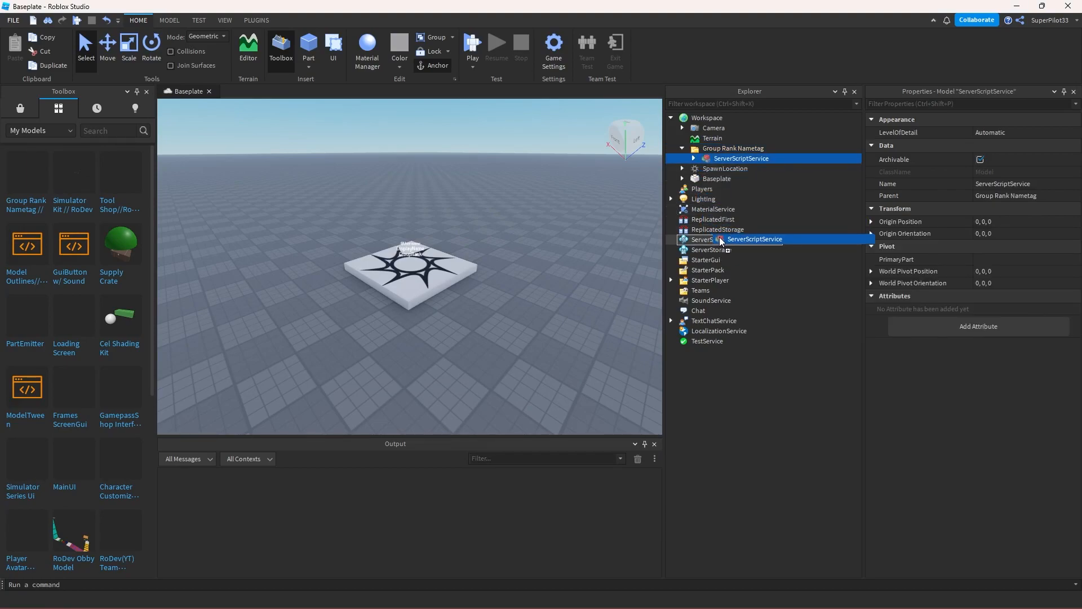
right_click(718, 239)
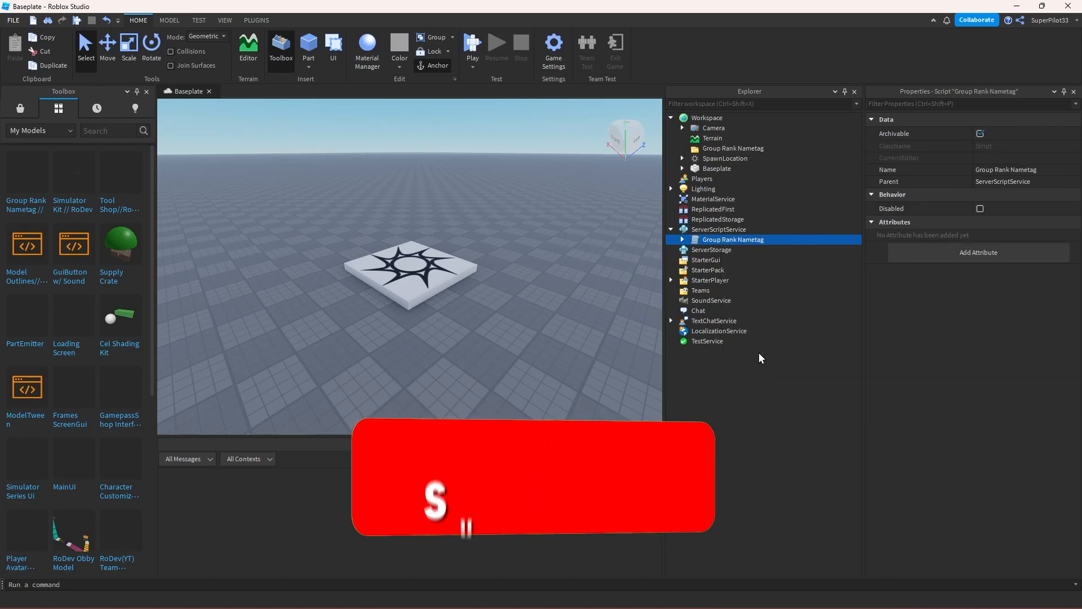
right_click(733, 148)
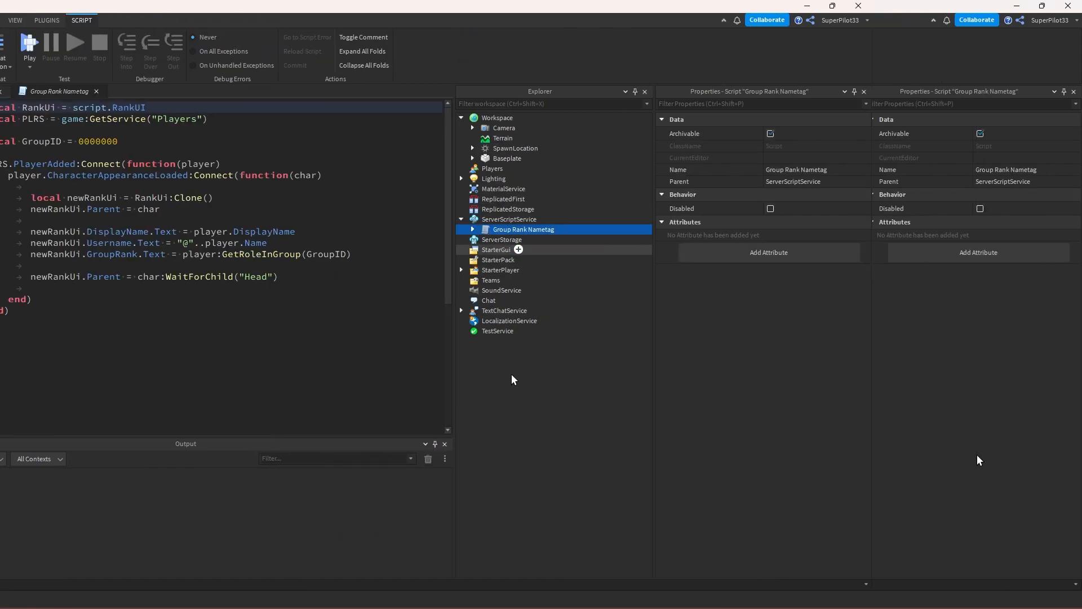
Set GroupID to 13729150 from the group URL, then playtest to show username, display name and Owner rank.
right_click(311, 142)
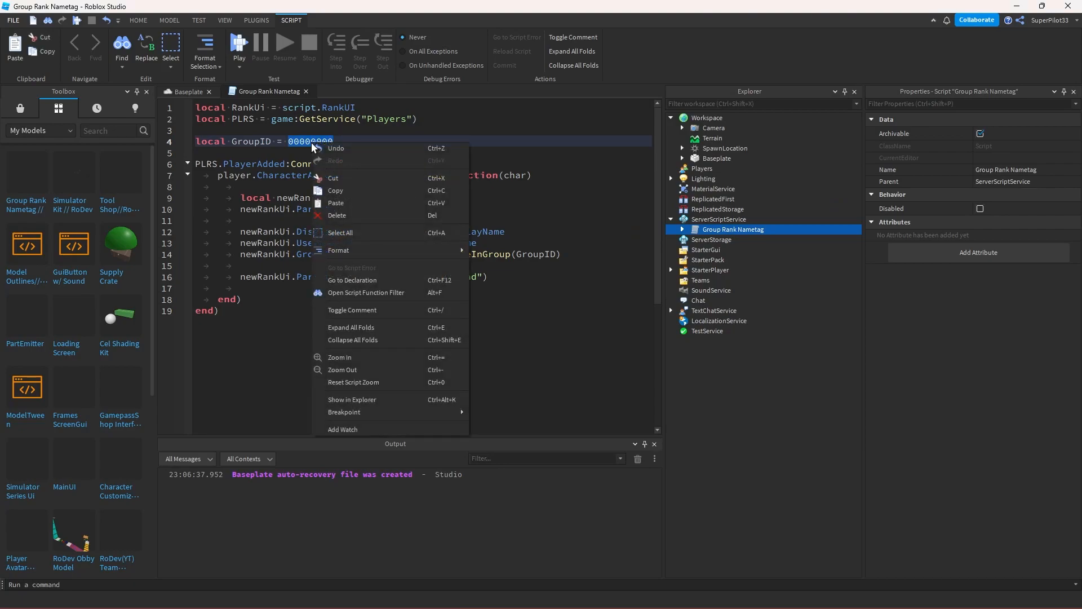
click(336, 201)
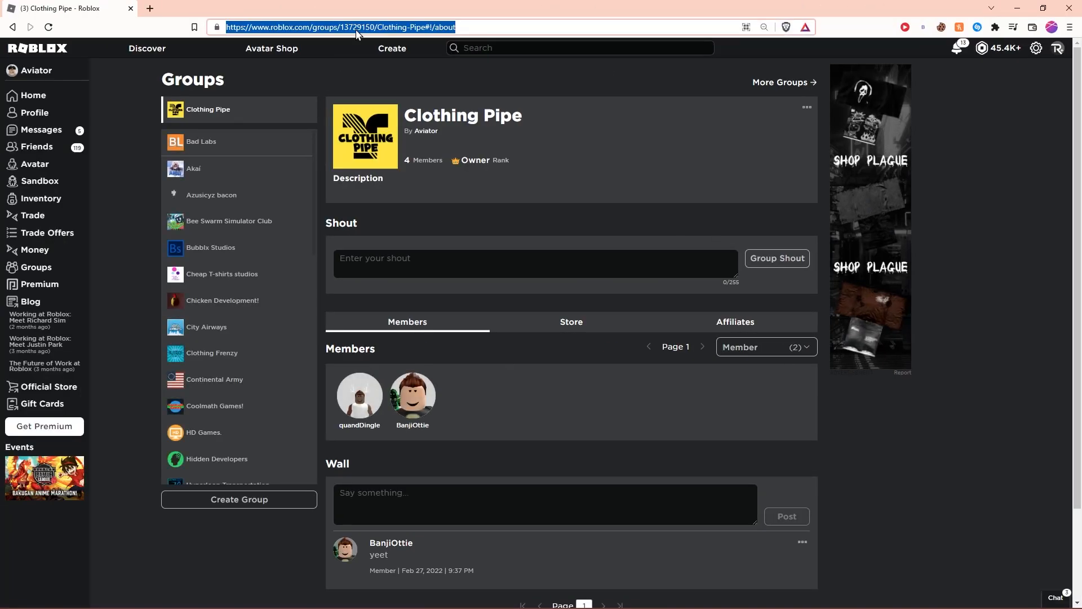
double_click(357, 27)
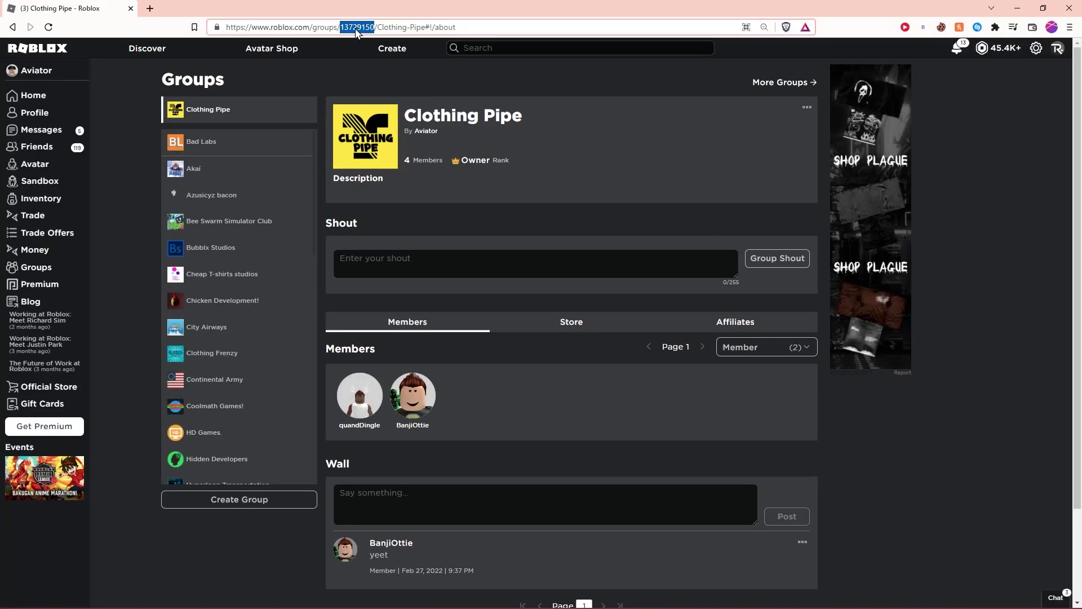
mouse_move(394, 102)
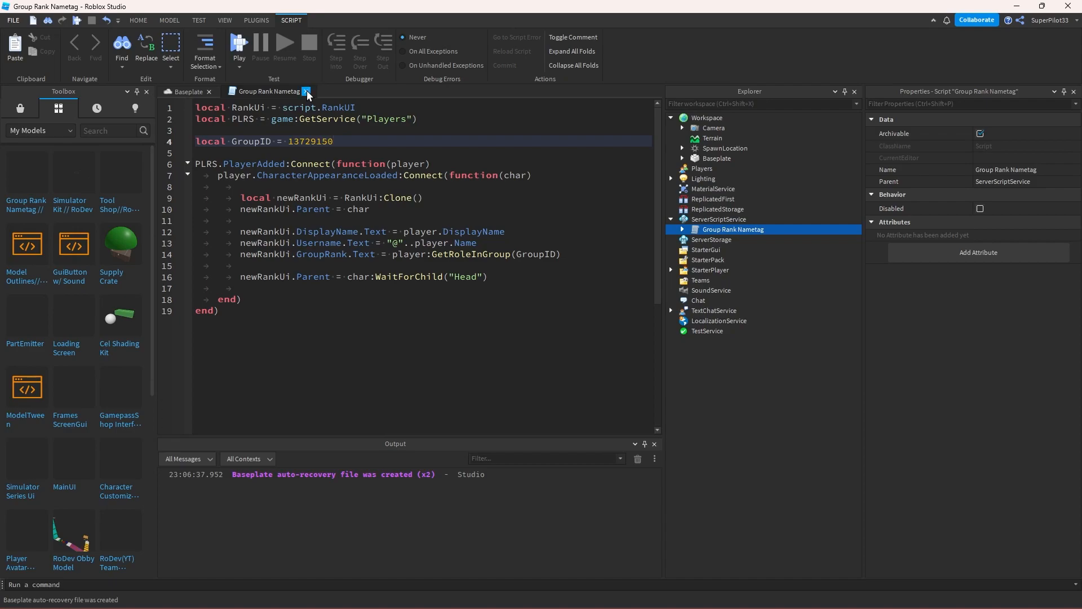
click(185, 91)
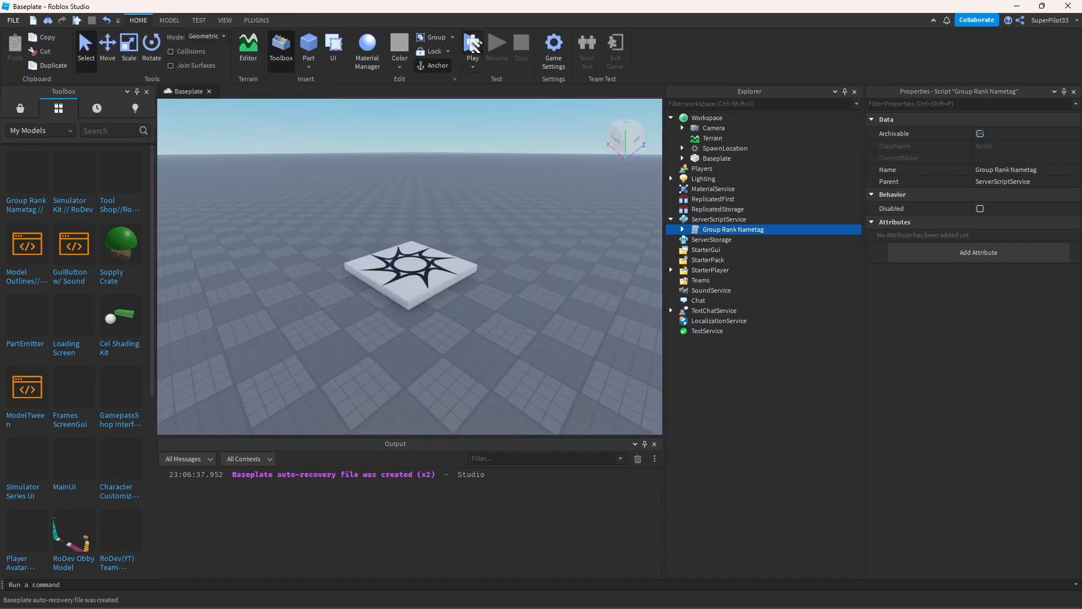
click(472, 46)
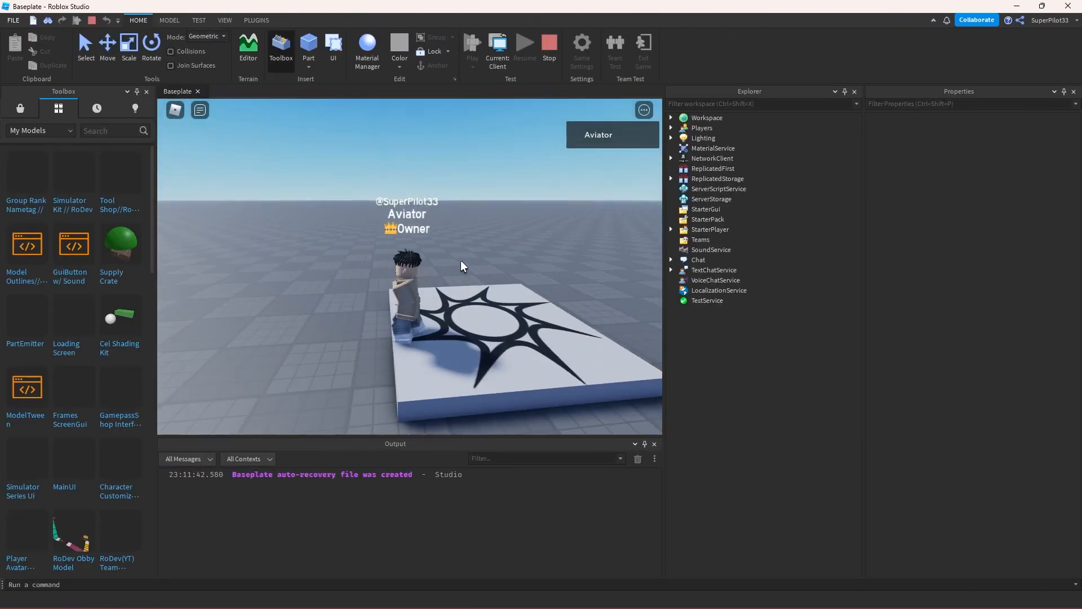